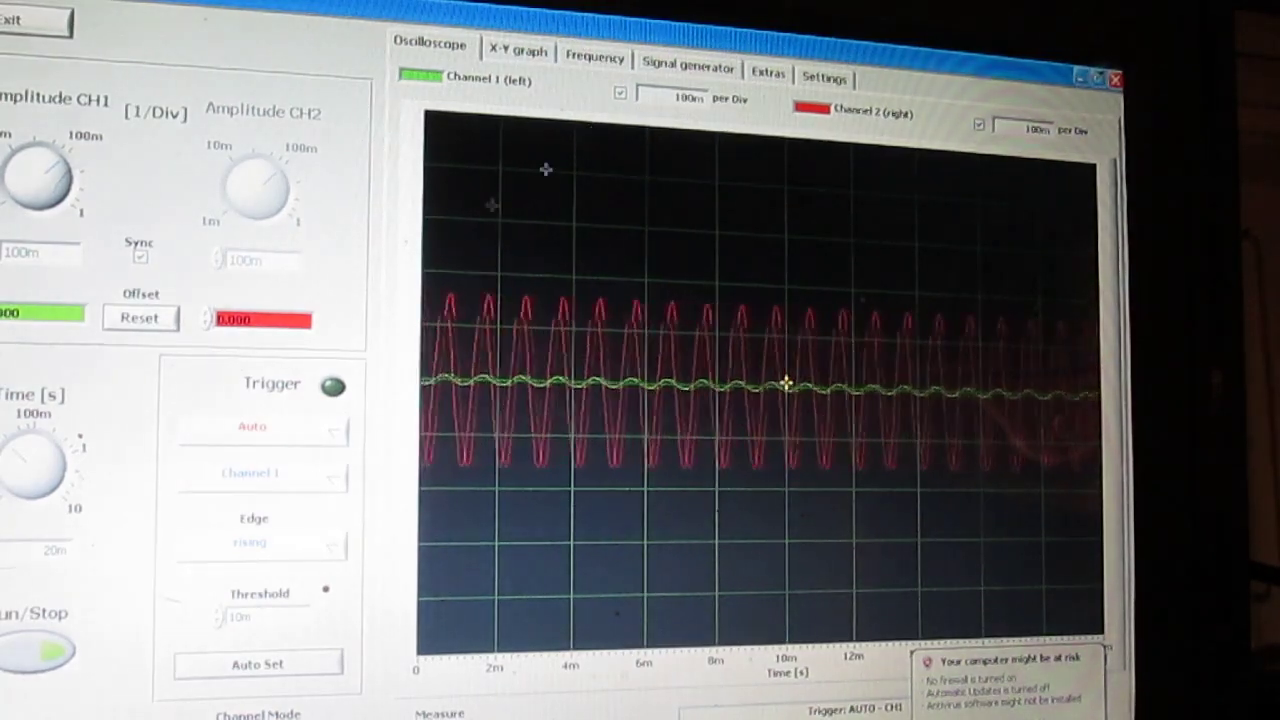
Show the Signal generator, X-Y graph, then the Frequency spectrum with its ~1 kHz peak.
left_click(687, 63)
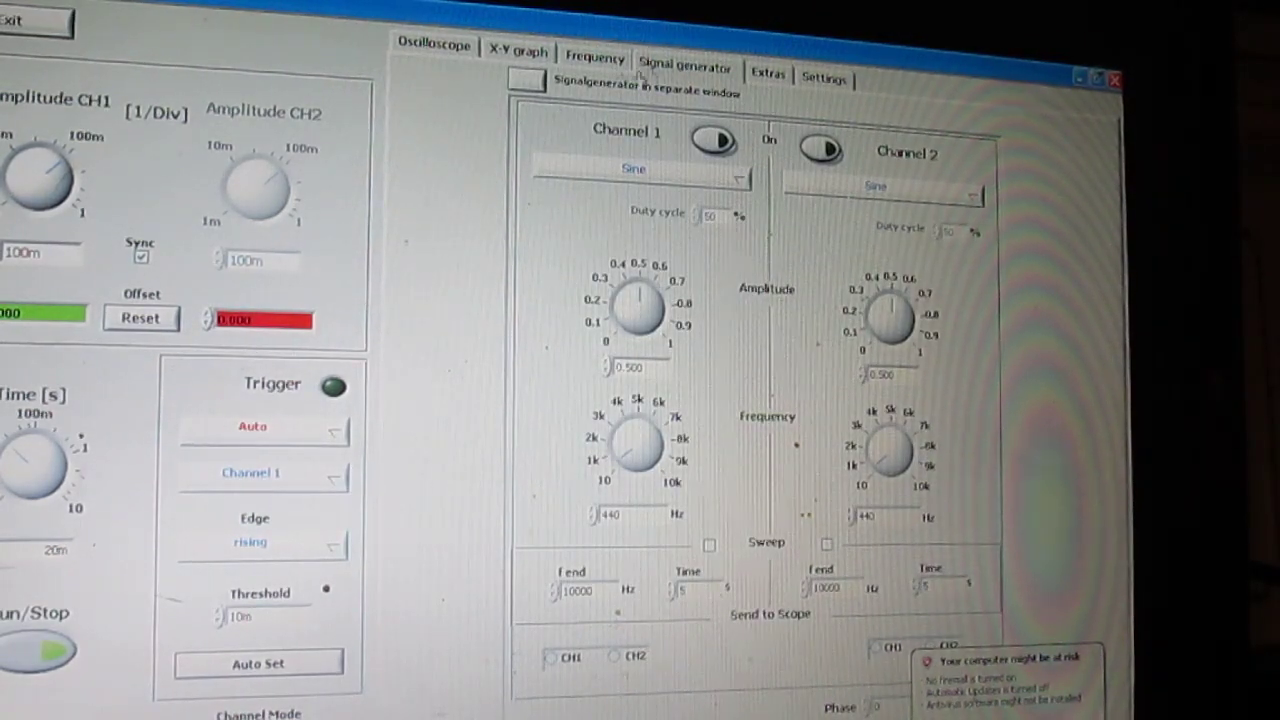
left_click(518, 52)
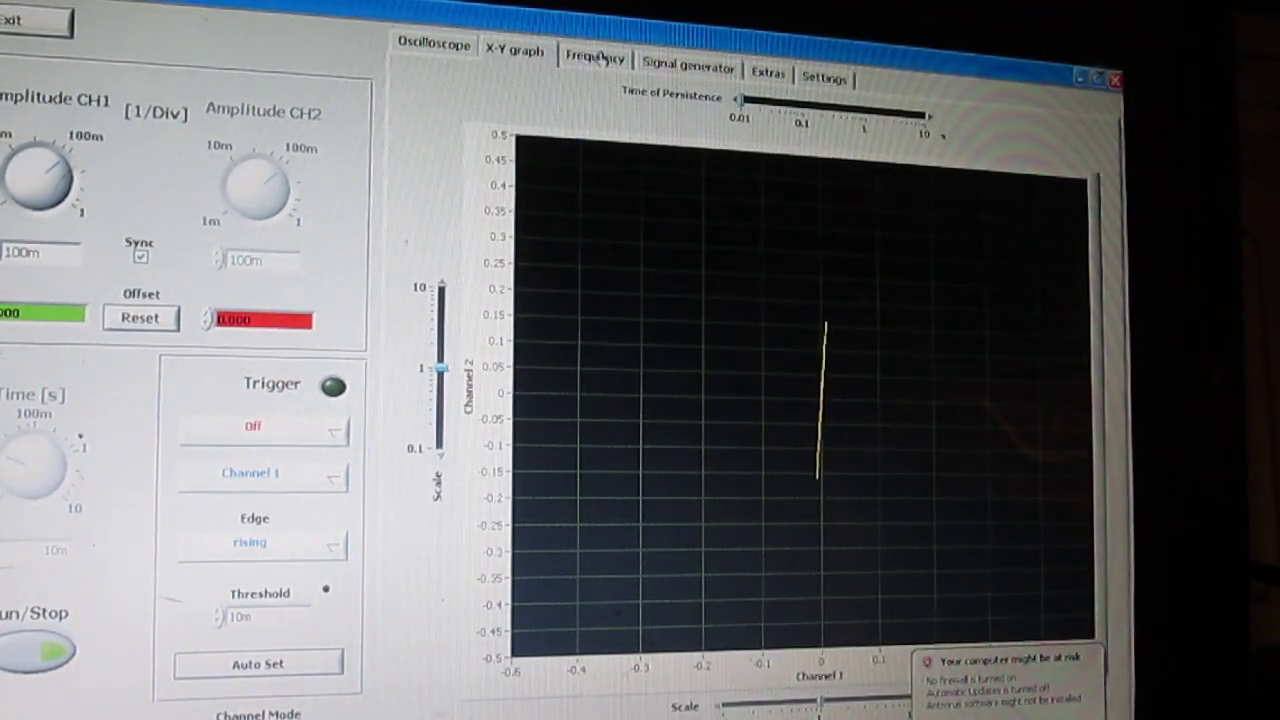
left_click(594, 62)
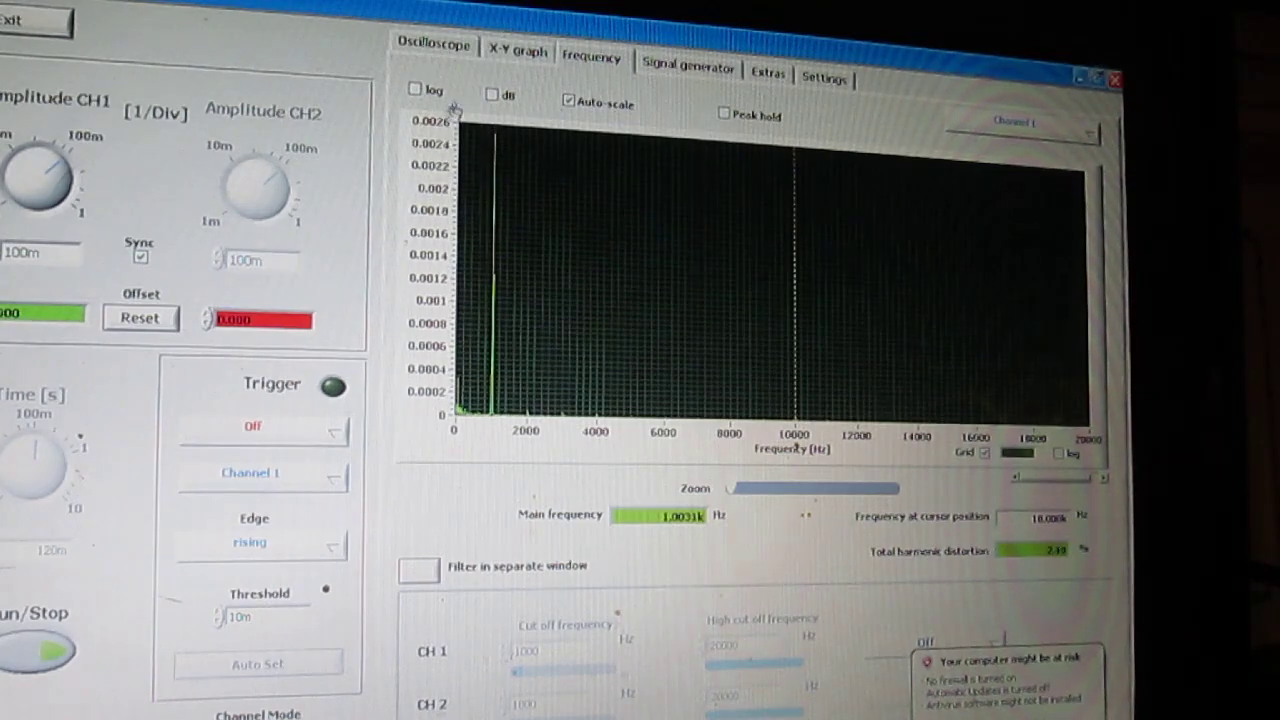
left_click(416, 90)
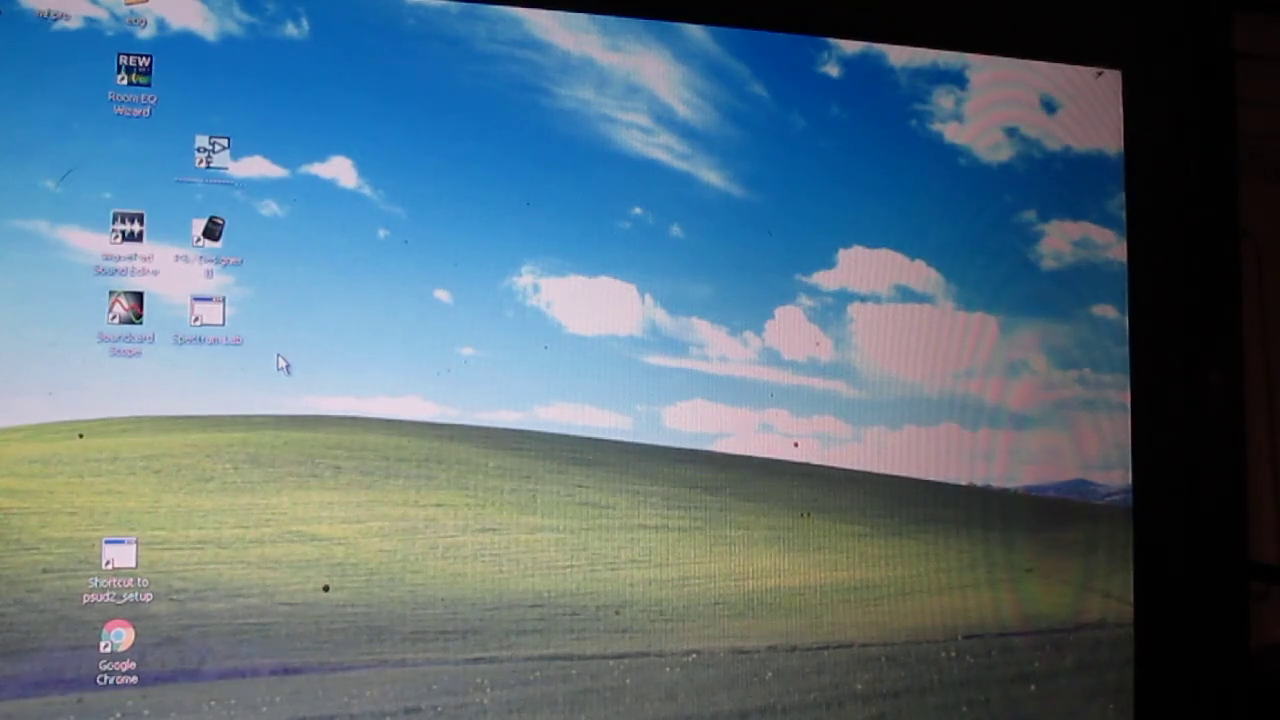
mouse_move(408, 378)
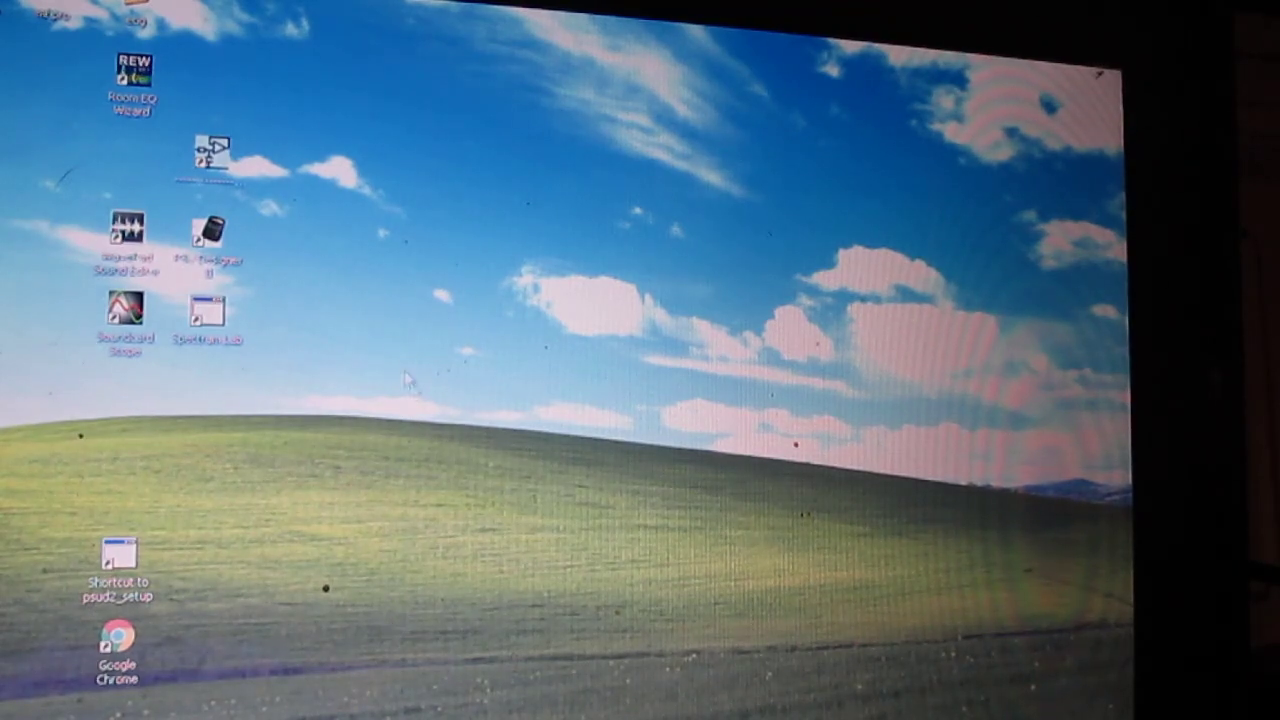
mouse_move(140, 78)
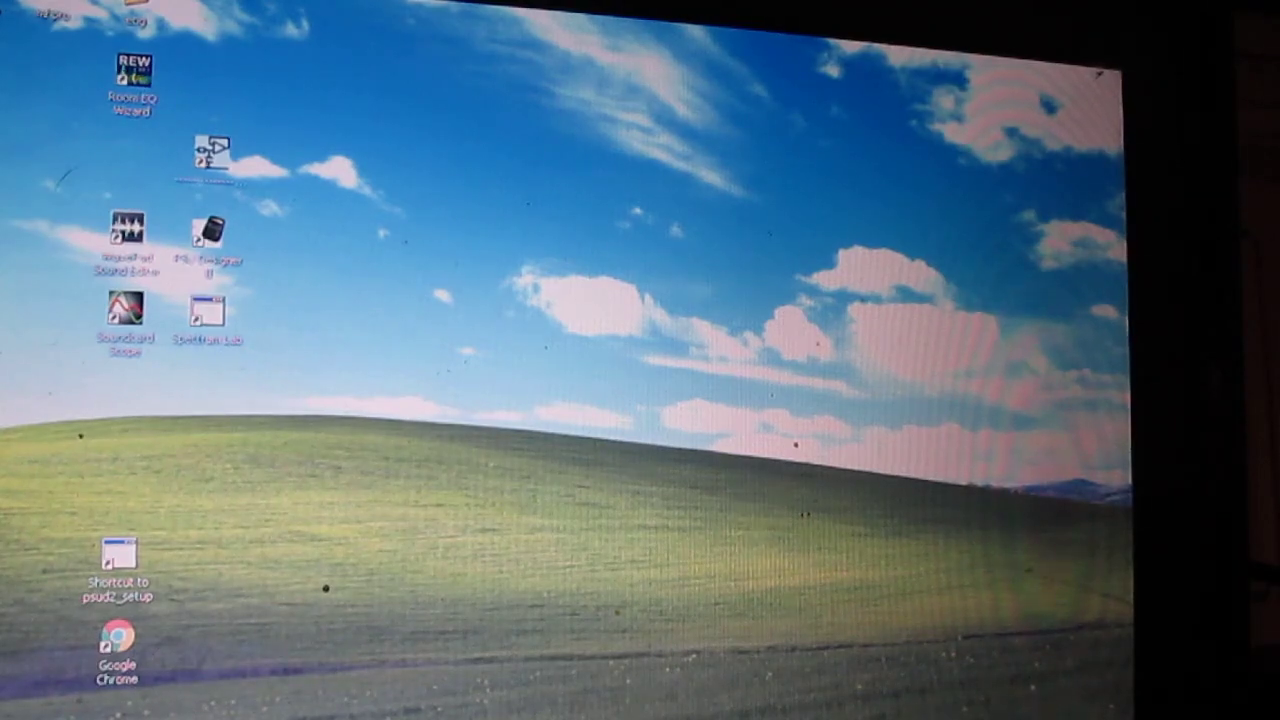
Bring up the Windows XP Start menu listing installed programs.
left_click(20, 715)
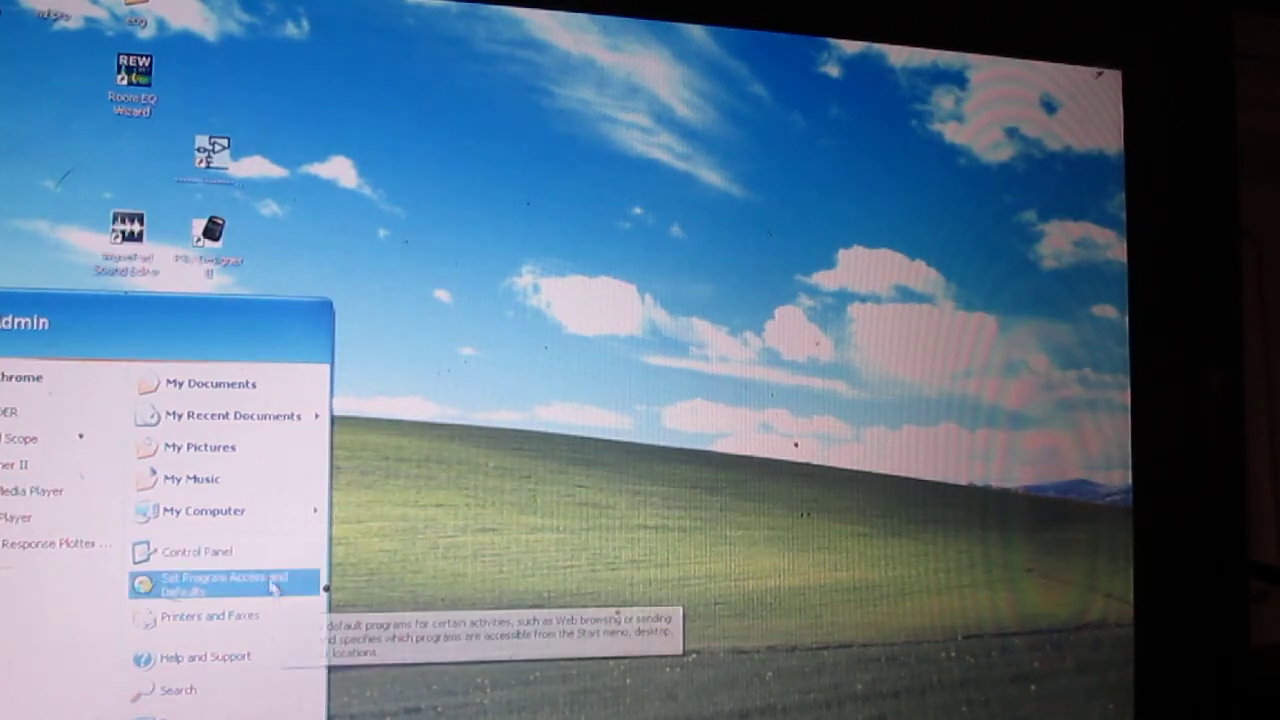
mouse_move(40, 545)
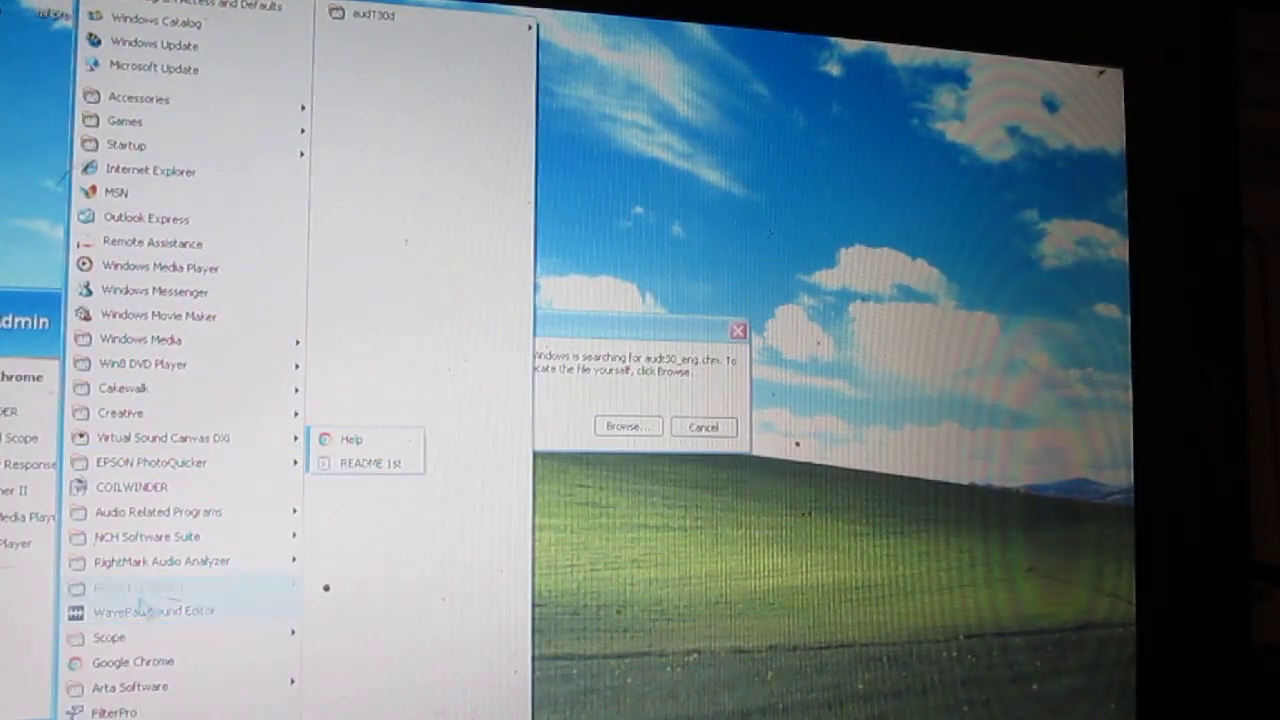
mouse_move(160, 561)
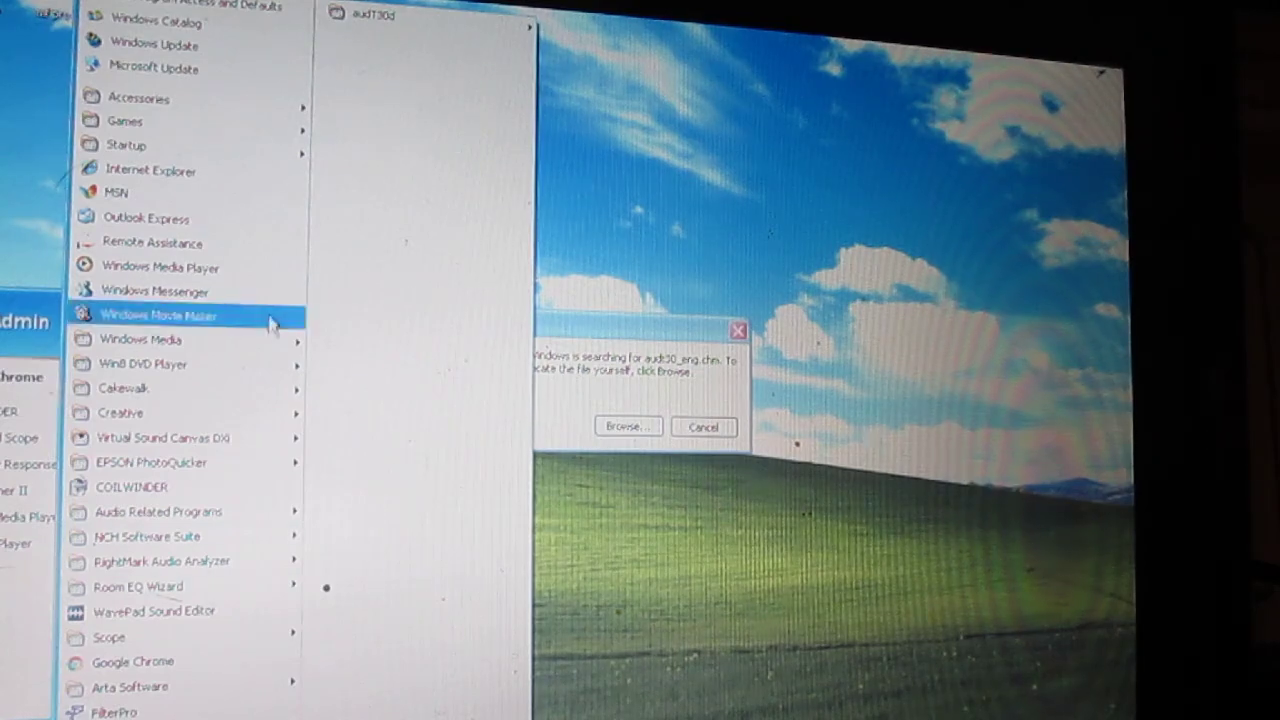
mouse_move(730, 428)
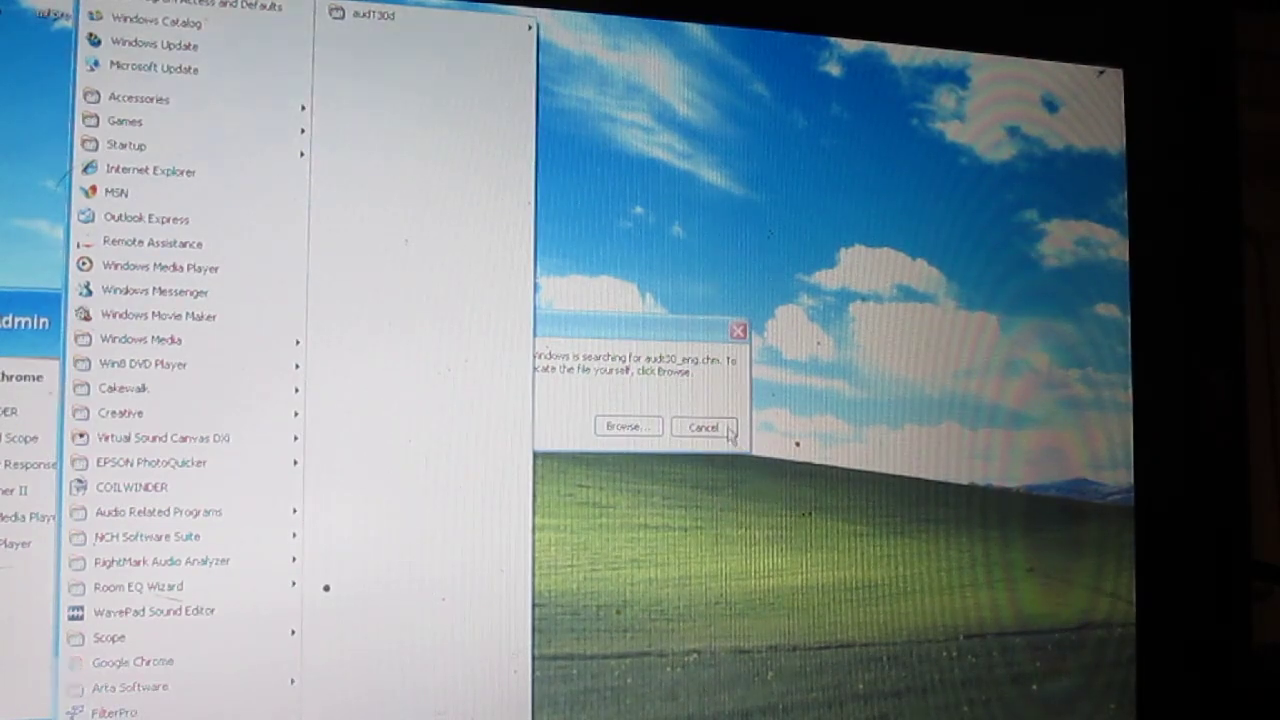
Cancel the help-file search message and the Turn off computer prompt, returning to the desktop.
left_click(702, 427)
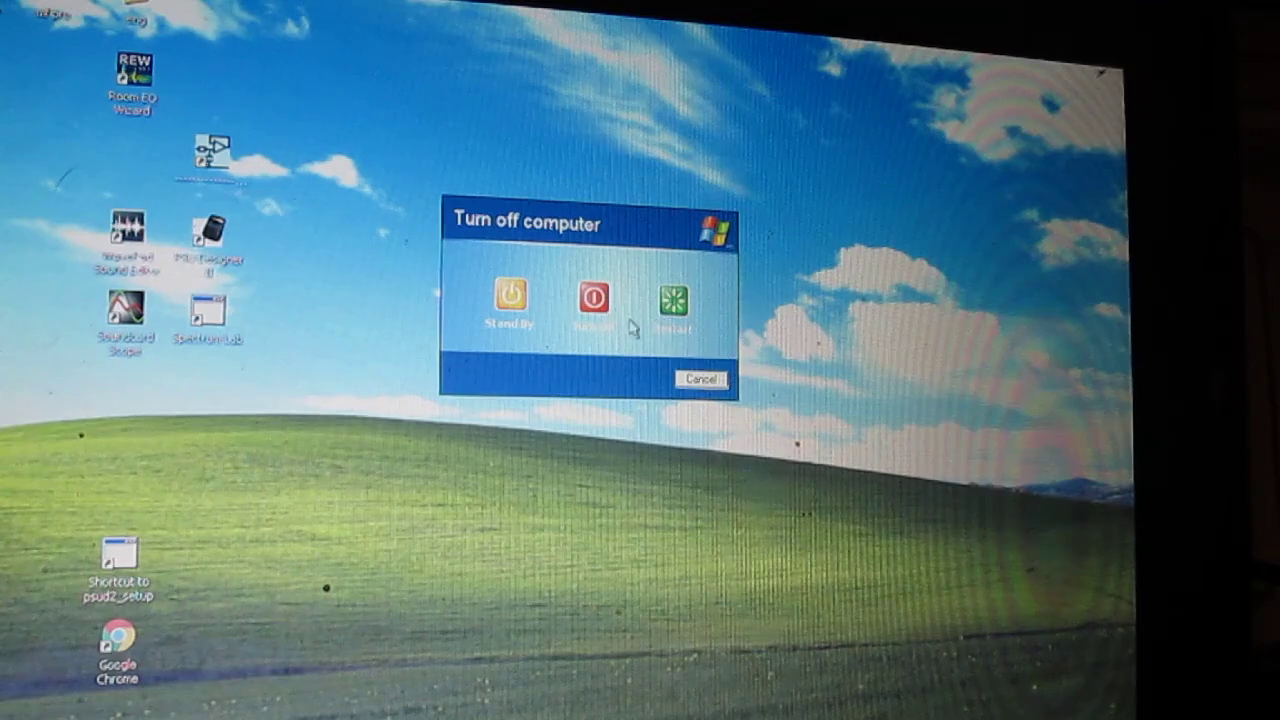
left_click(702, 379)
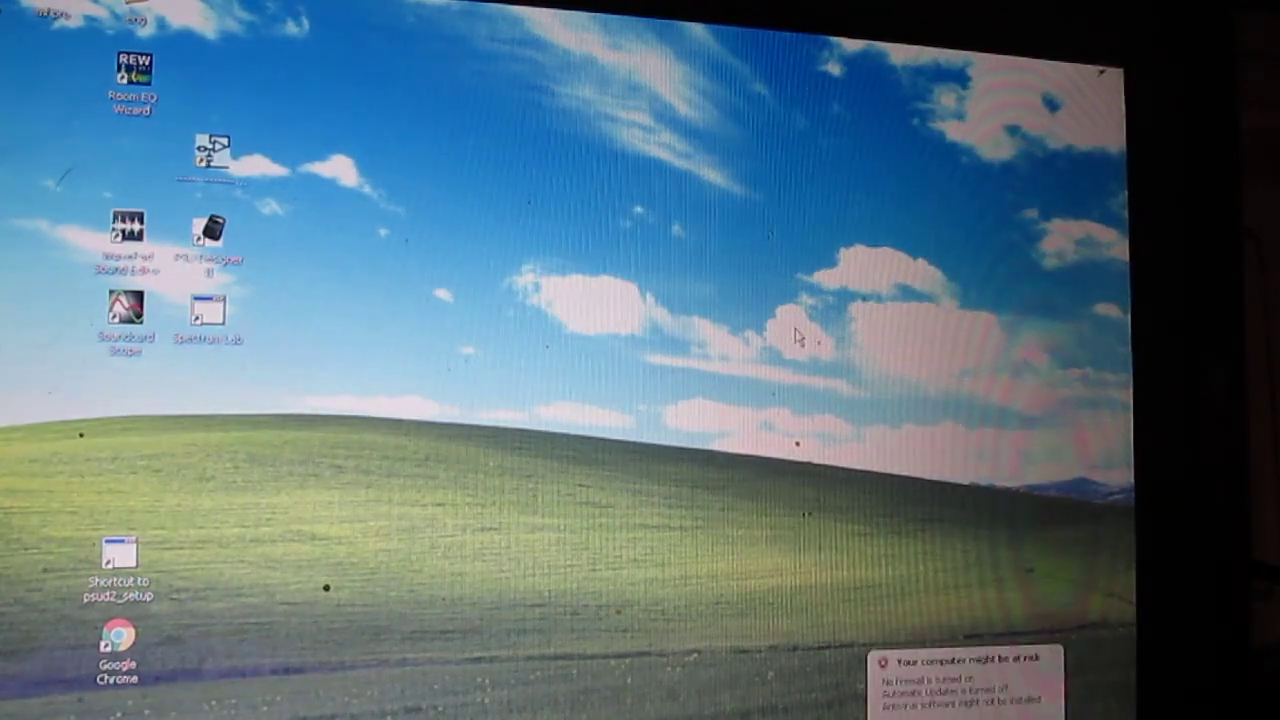